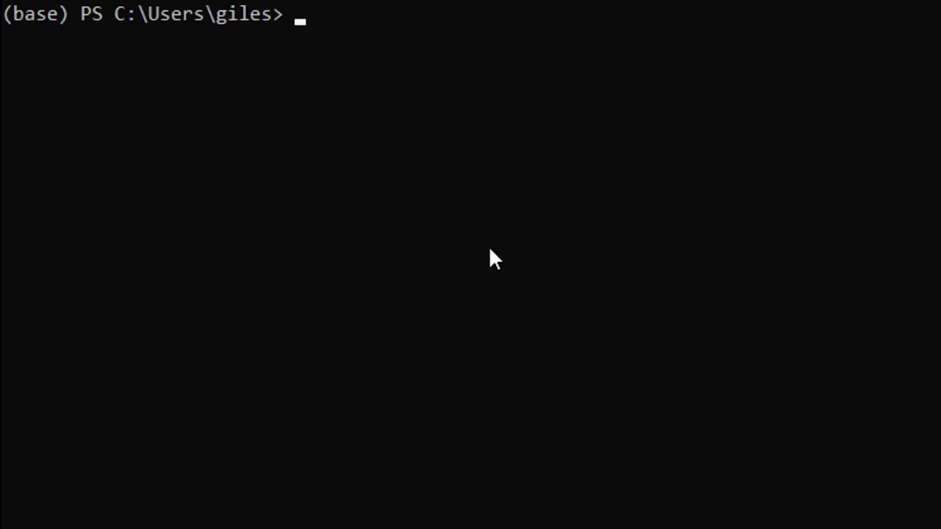
{"action": "mouse_move", "coordinate": [428, 105]}
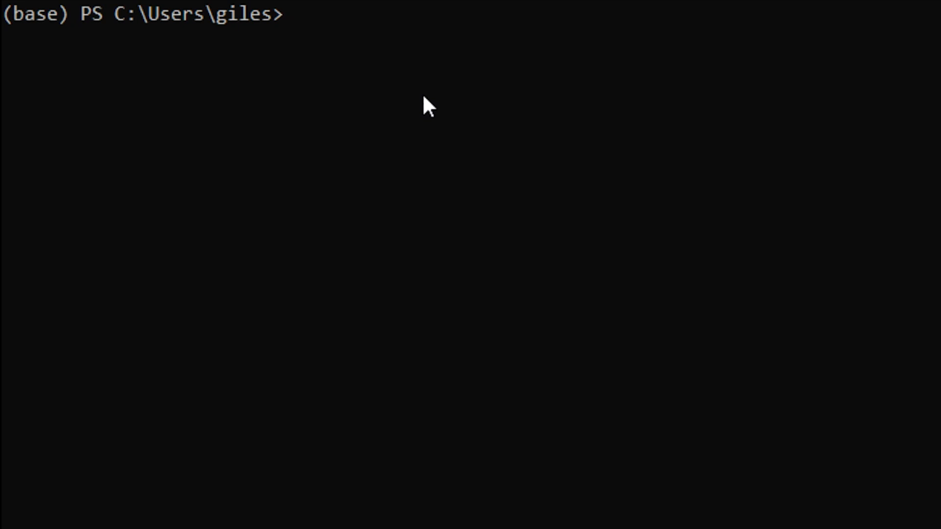
Step: Run conda -V to confirm the installed conda version is 4.9.2
{"action": "type", "text": "conda -V"}
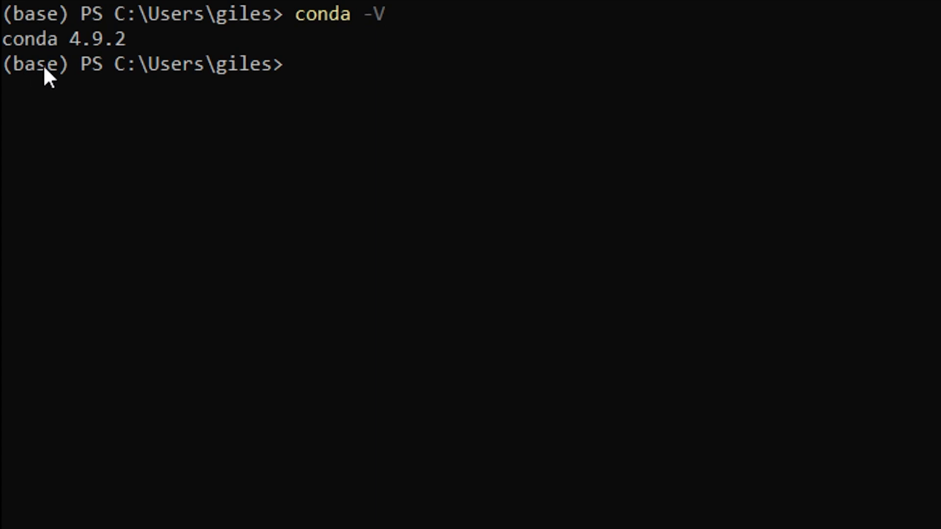
{"action": "mouse_move", "coordinate": [36, 69]}
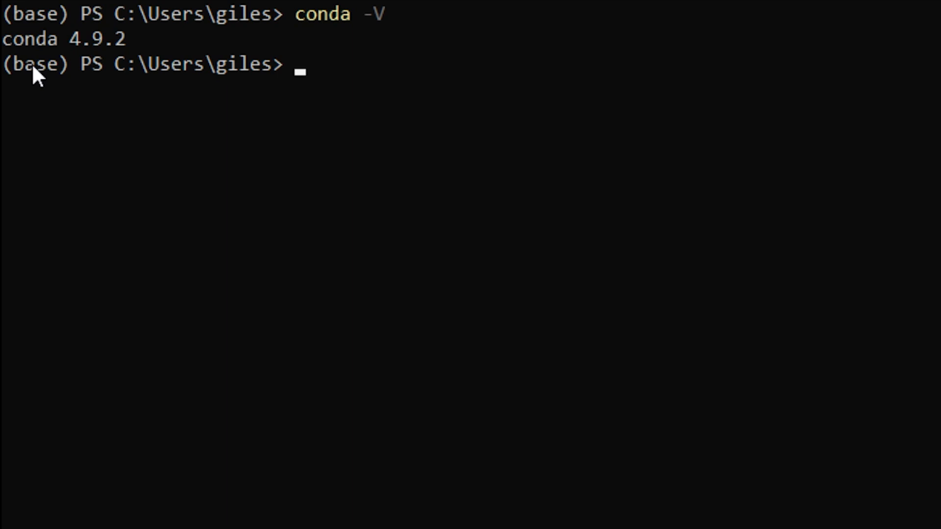
{"action": "mouse_move", "coordinate": [124, 234]}
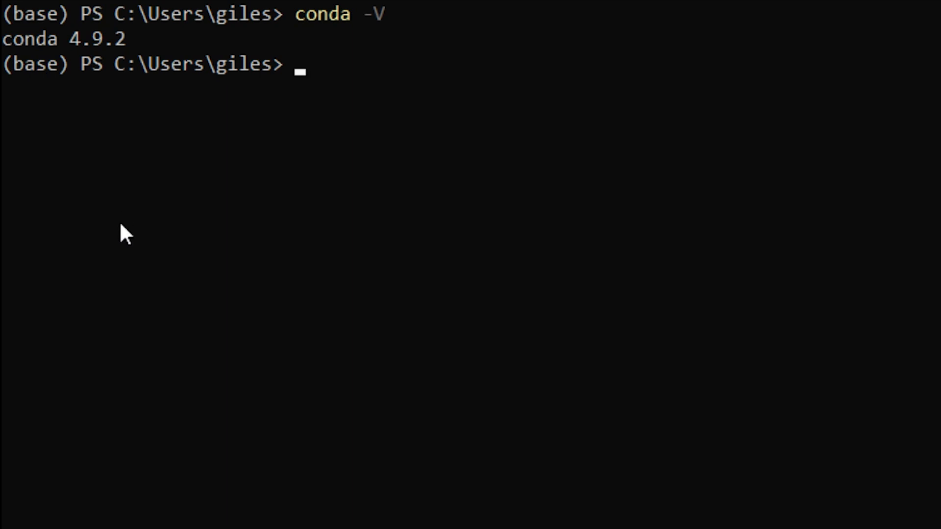
Step: Run conda list and scroll through the base environment's packages, down to zstd 1.4.5
{"action": "type", "text": "co"}
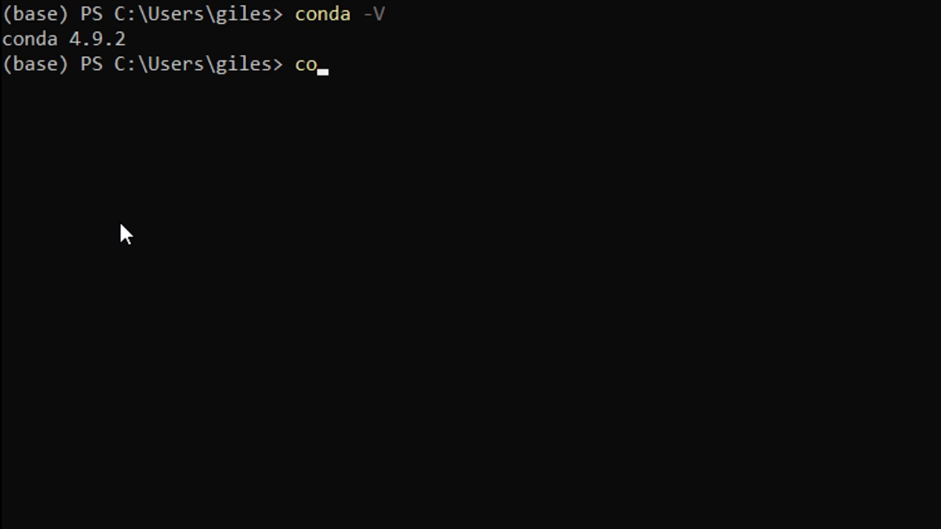
{"action": "type", "text": "nda"}
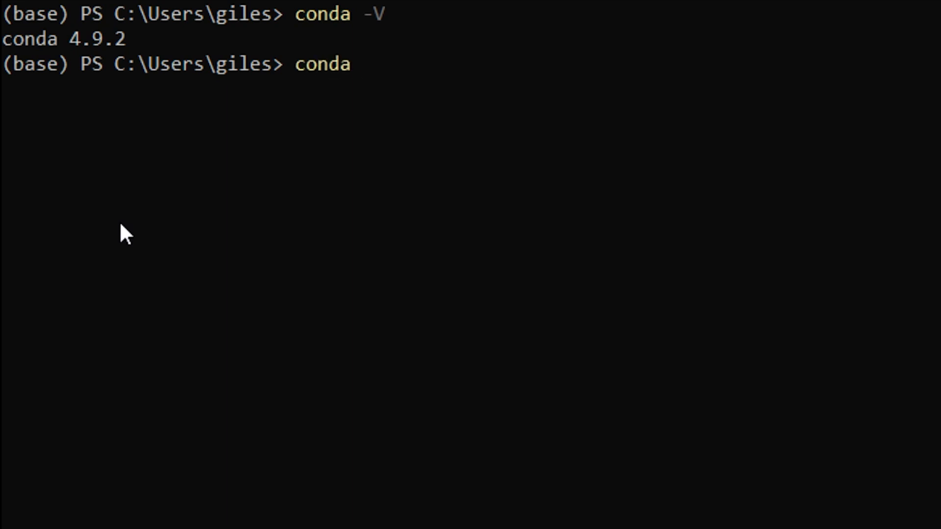
{"action": "type", "text": "list"}
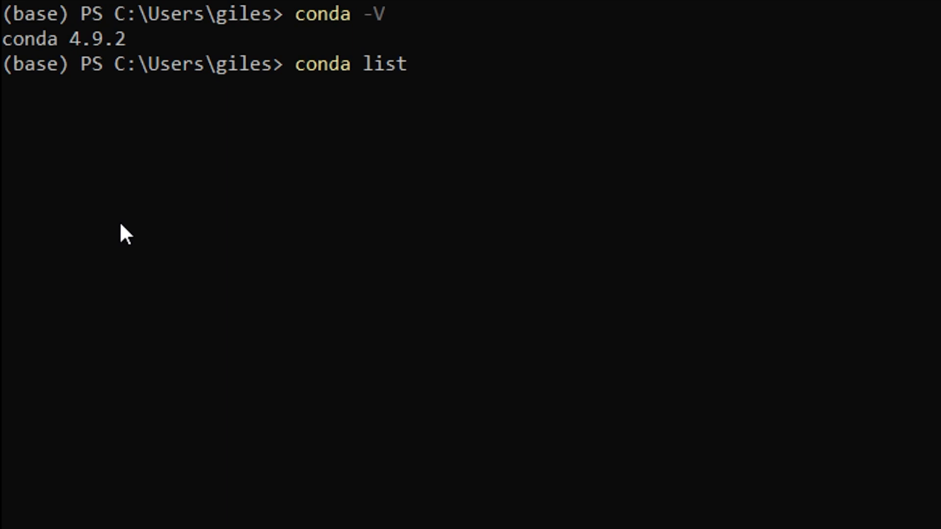
{"action": "key", "text": "enter"}
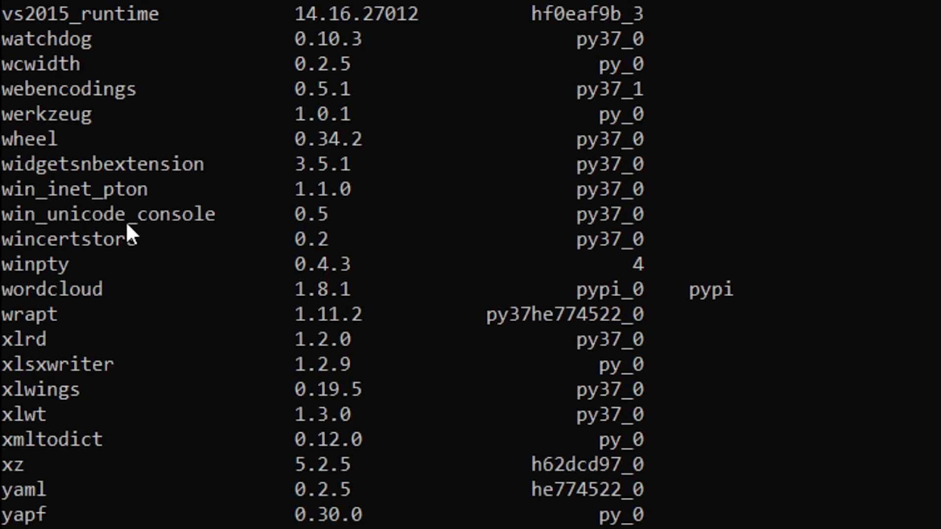
{"action": "scroll", "scroll_direction": "down", "scroll_amount": 3}
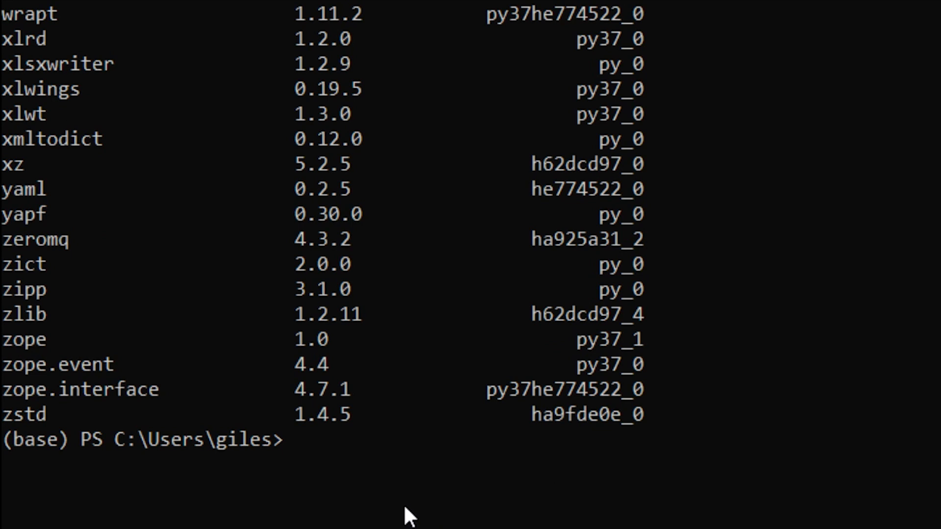
{"action": "mouse_move", "coordinate": [366, 486]}
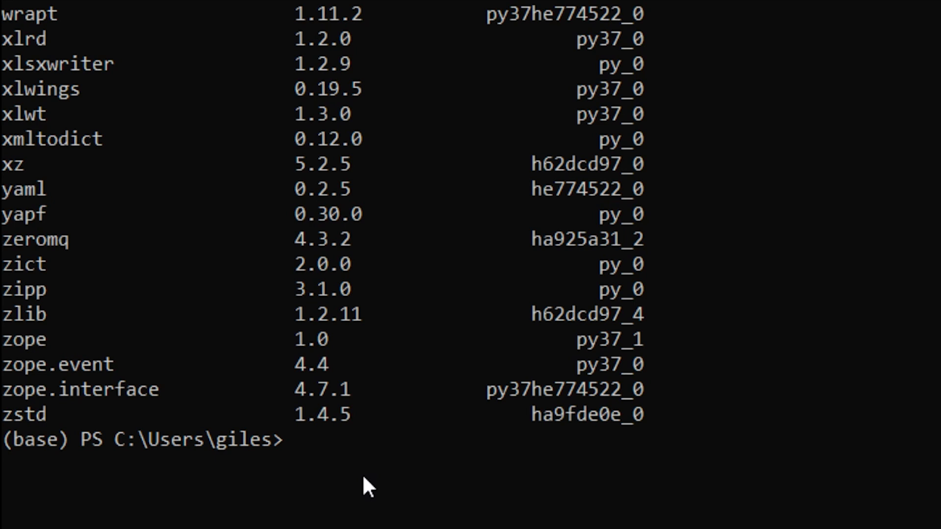
Step: Run conda env list to show base, geoplots, plotly, test_env, twitter and vision
{"action": "type", "text": "conda e"}
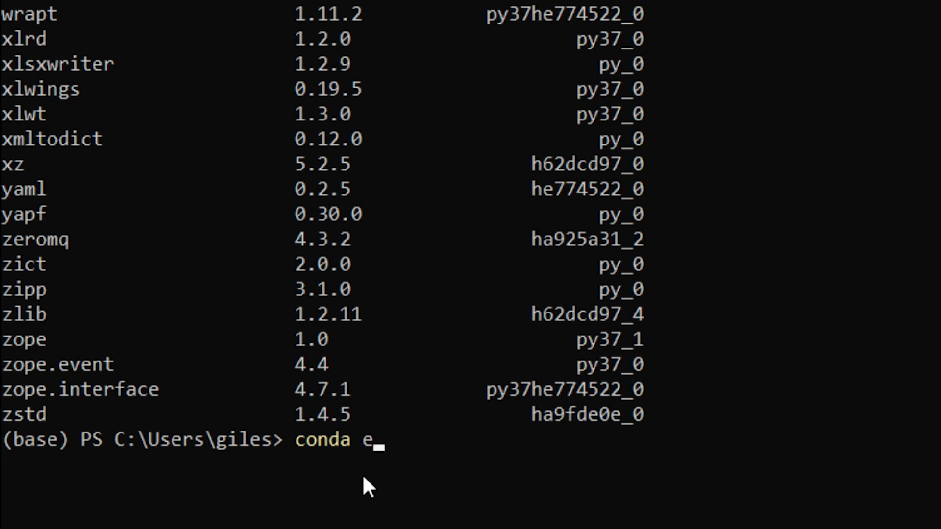
{"action": "type", "text": "nv"}
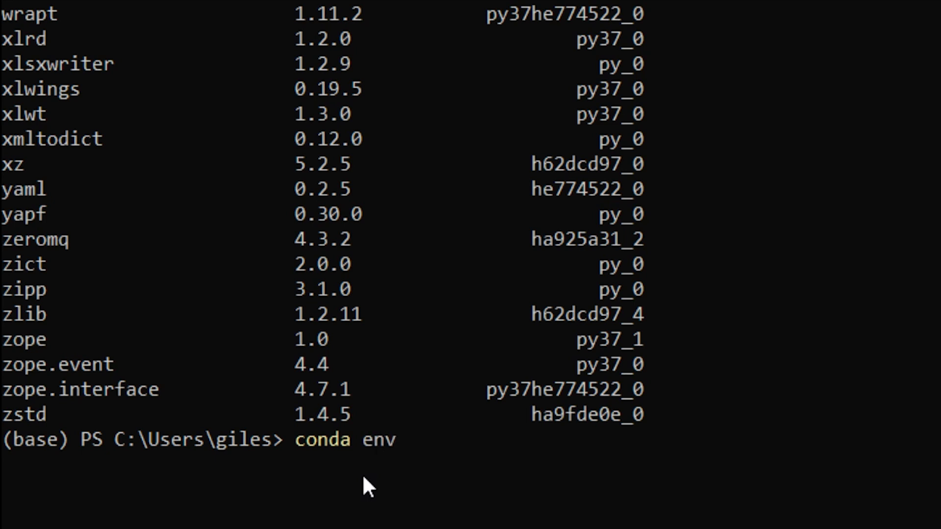
{"action": "type", "text": "lis"}
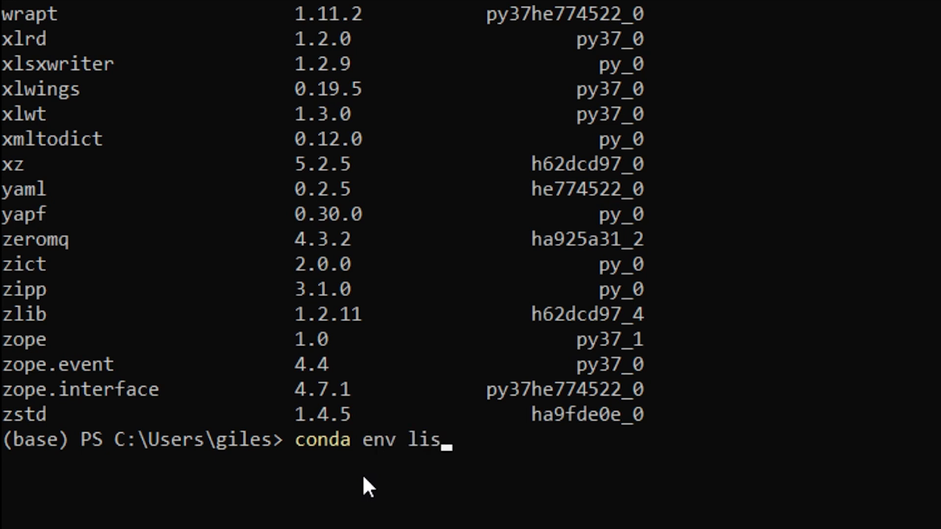
{"action": "type", "text": "t"}
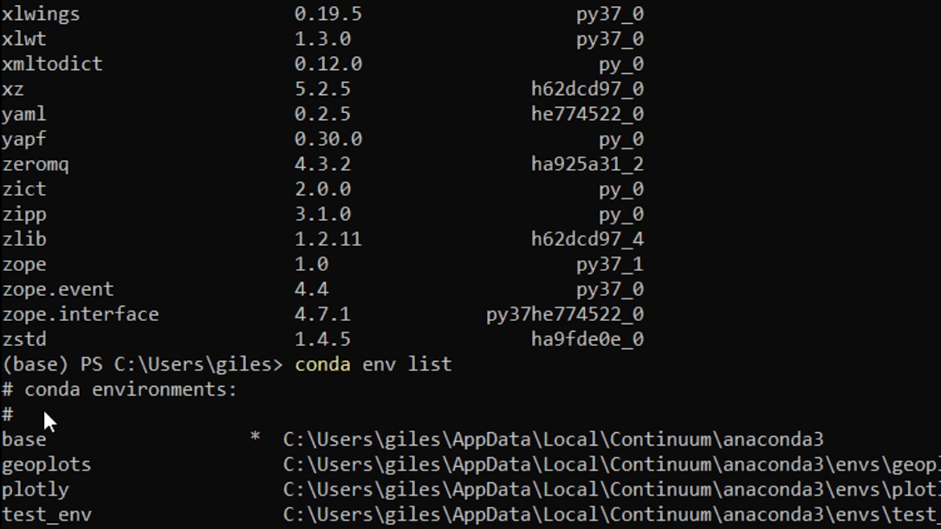
{"action": "mouse_move", "coordinate": [72, 375]}
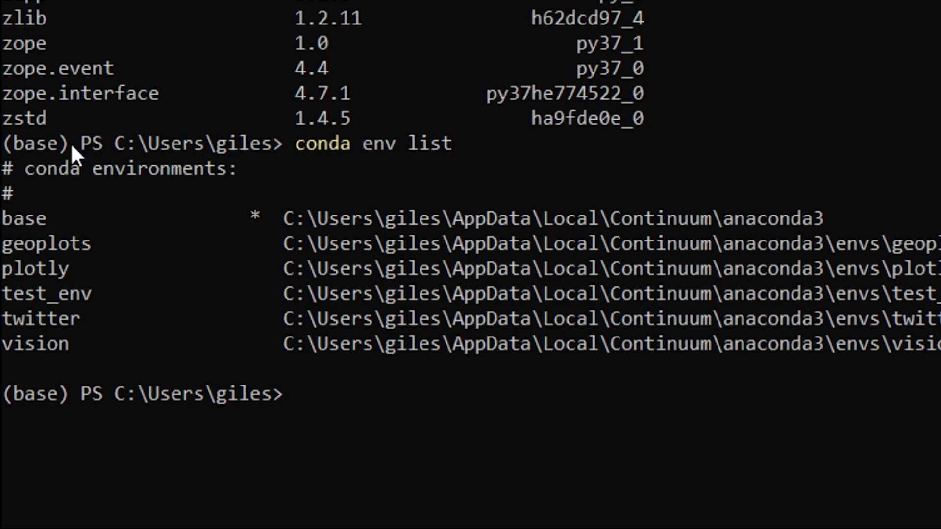
Step: Run conda create --name dataviz and answer y to create the empty environment
{"action": "type", "text": "cond"}
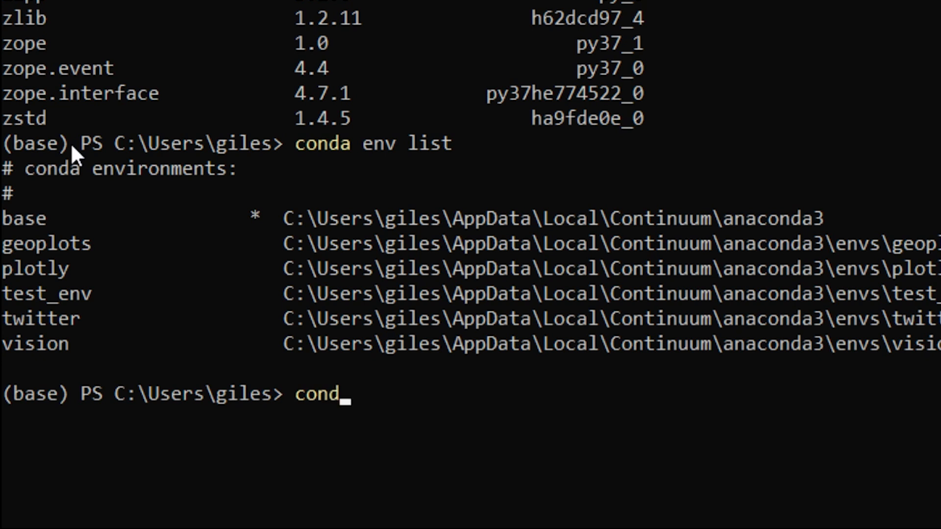
{"action": "type", "text": "a"}
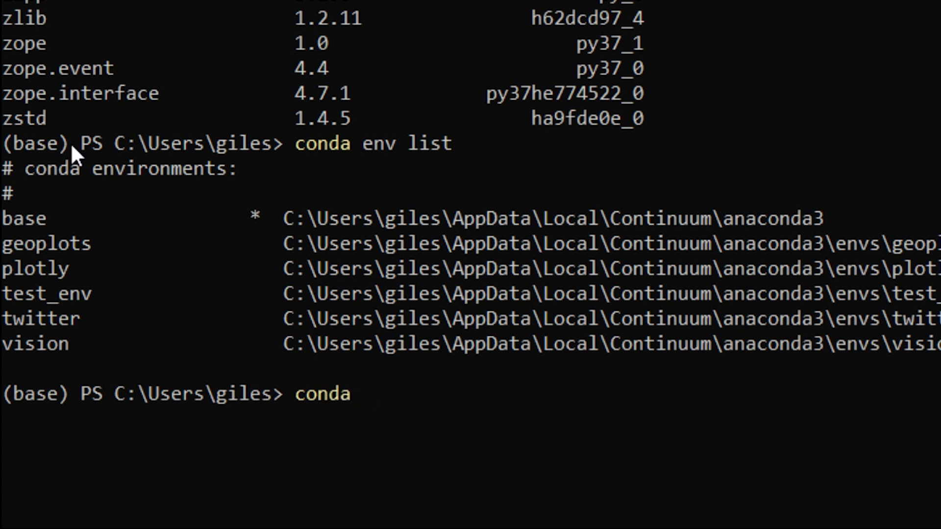
{"action": "type", "text": "create --nam"}
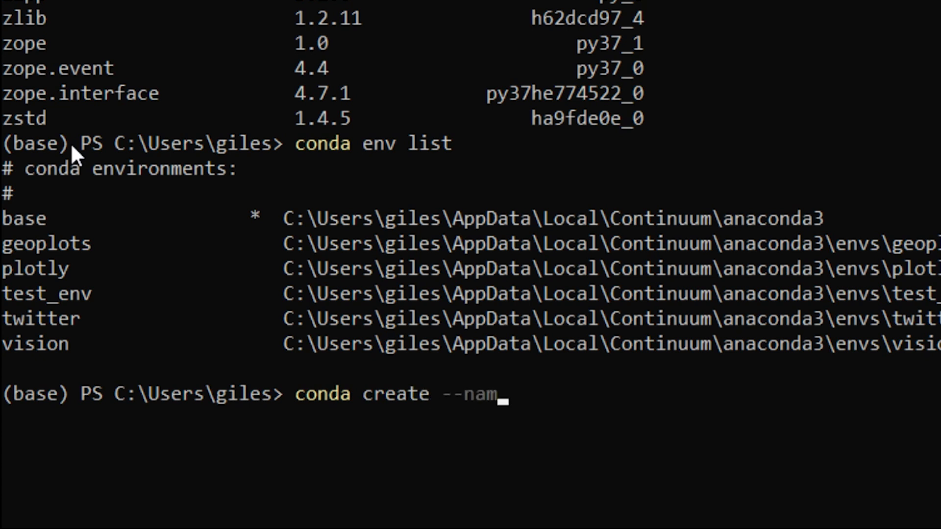
{"action": "type", "text": "e"}
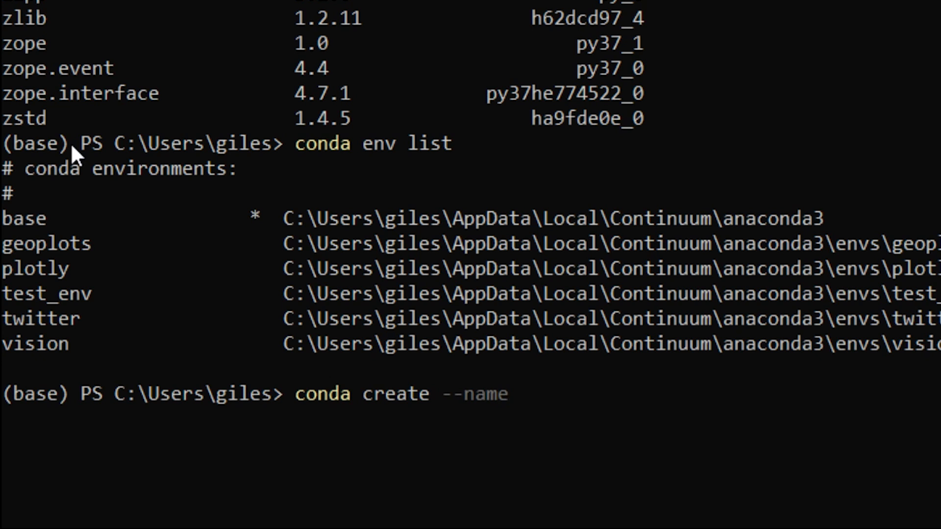
{"action": "type", "text": "data"}
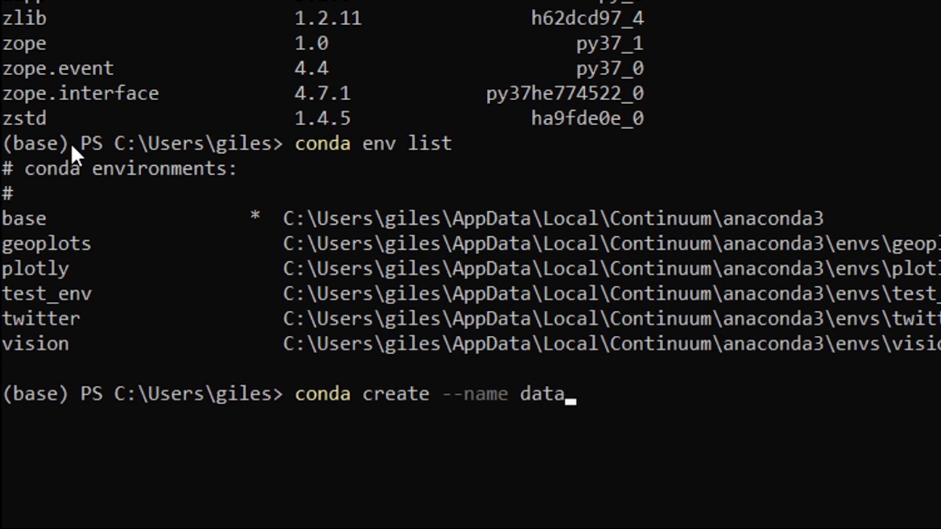
{"action": "type", "text": "viz"}
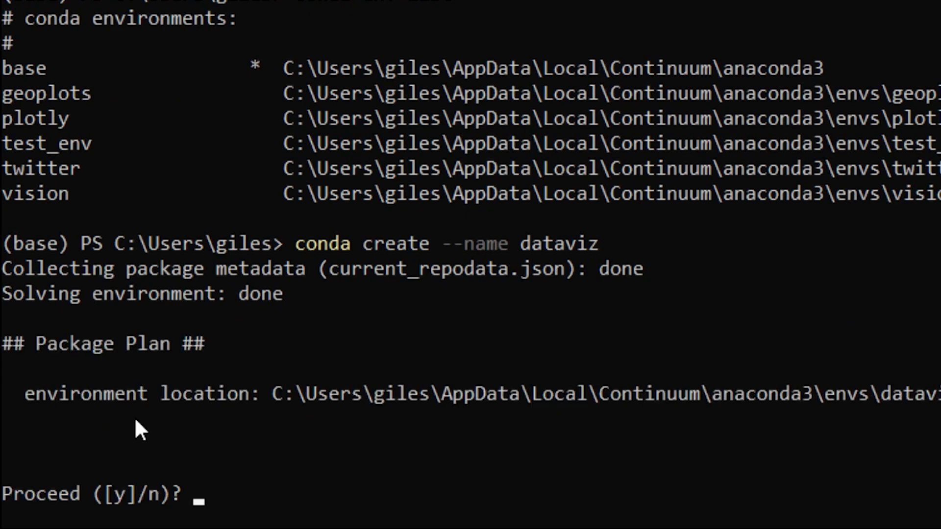
{"action": "mouse_move", "coordinate": [850, 426]}
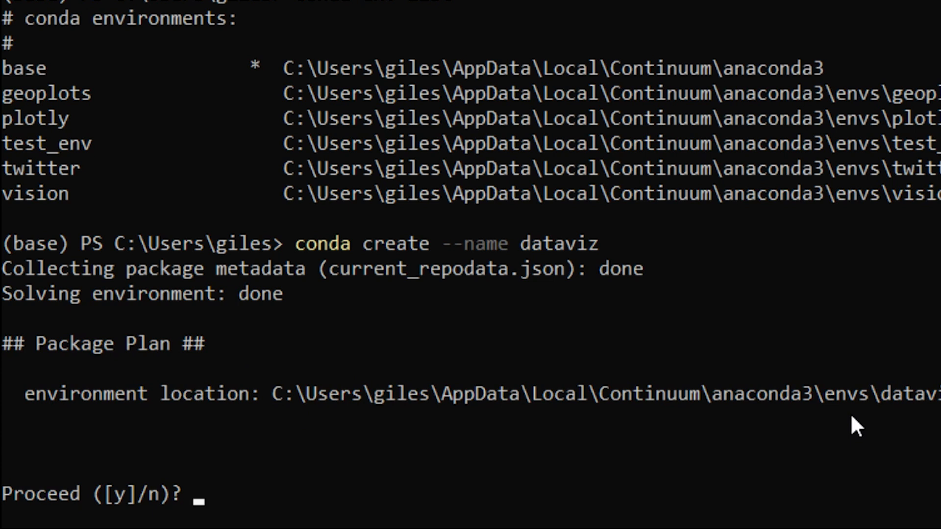
{"action": "type", "text": "y"}
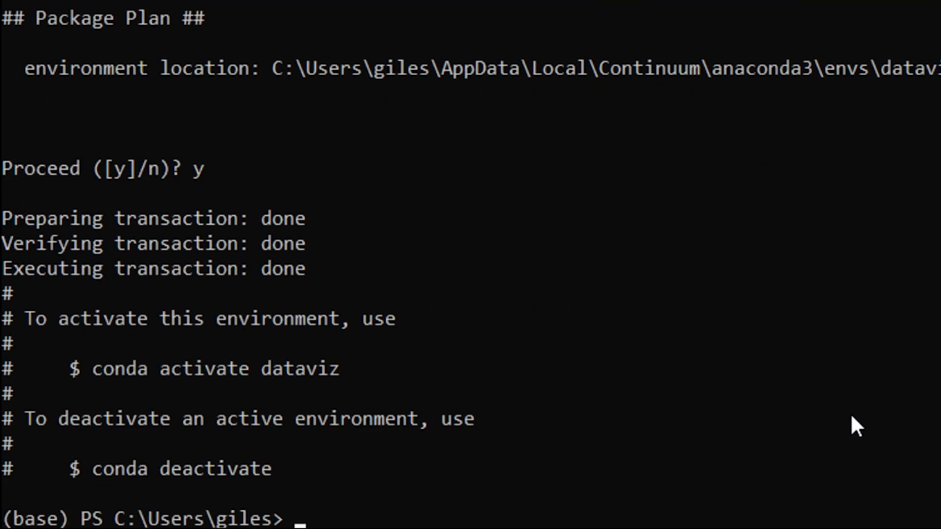
{"action": "mouse_move", "coordinate": [469, 271]}
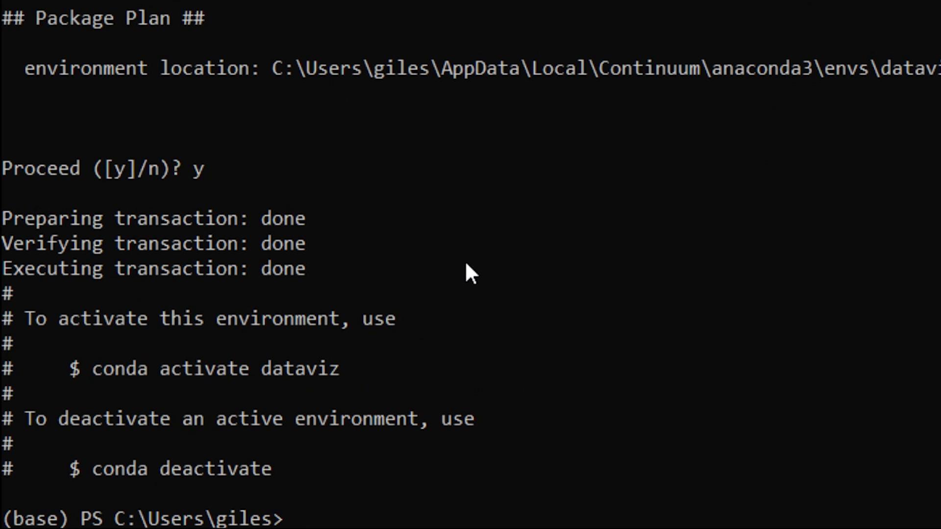
{"action": "mouse_move", "coordinate": [194, 392]}
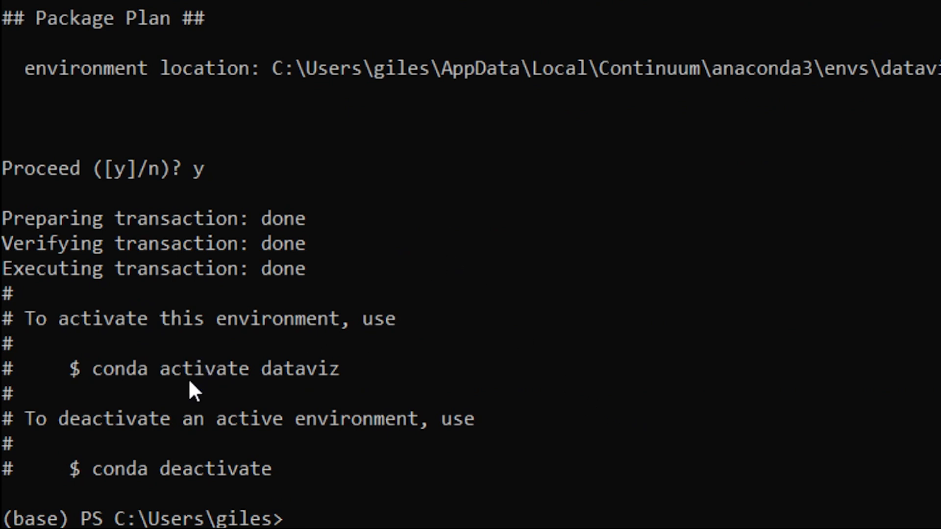
{"action": "mouse_move", "coordinate": [267, 420]}
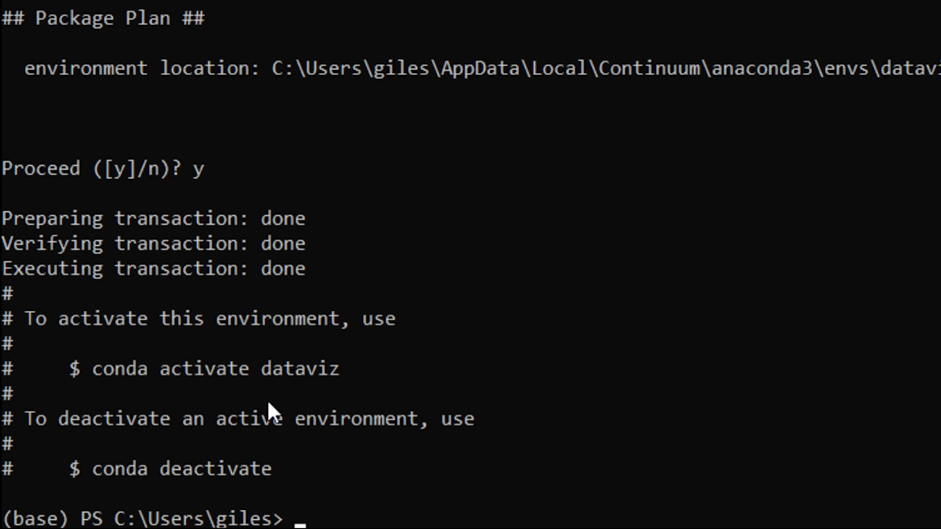
Step: Run conda activate dataviz so the prompt prefix changes from base to dataviz
{"action": "type", "text": "conda ac"}
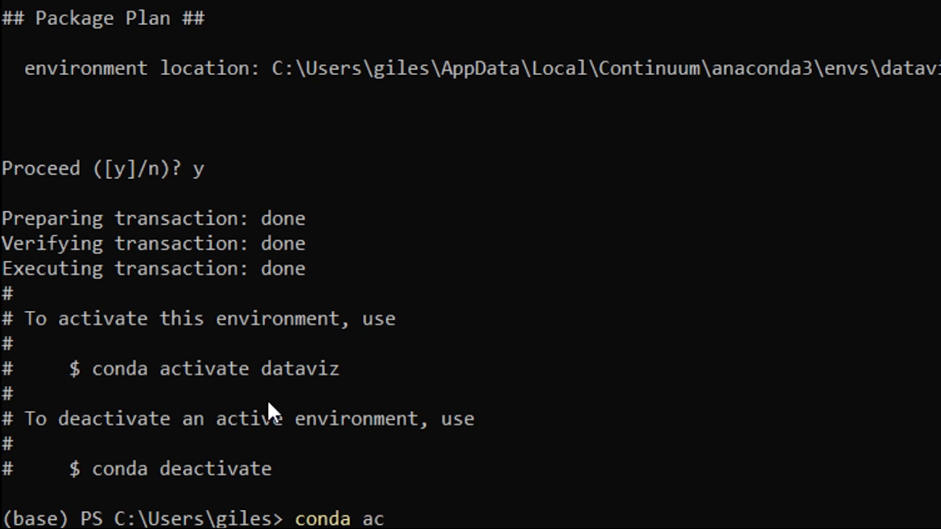
{"action": "type", "text": "tivate"}
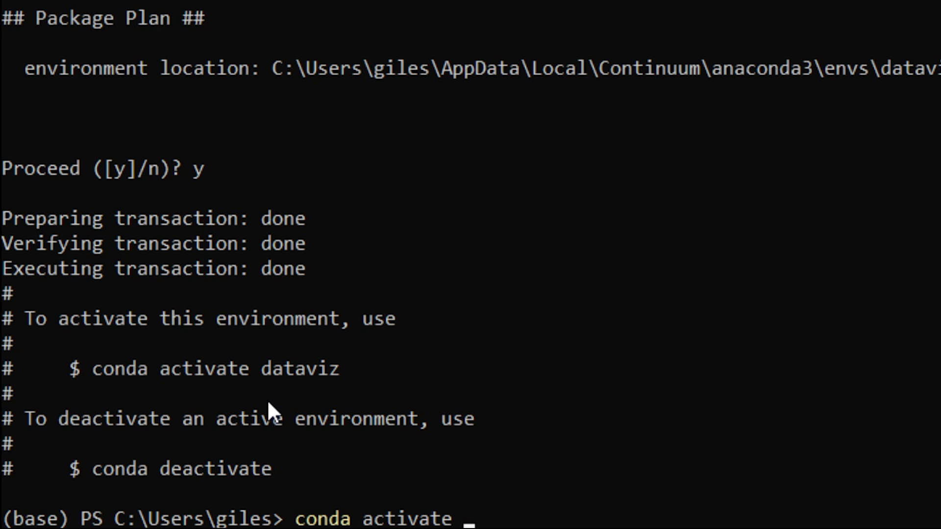
{"action": "type", "text": "data"}
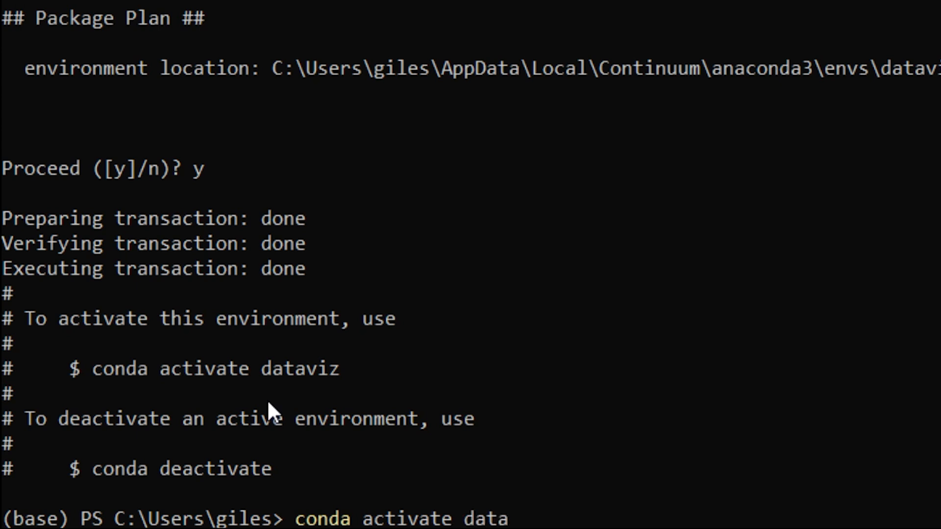
{"action": "type", "text": "viz"}
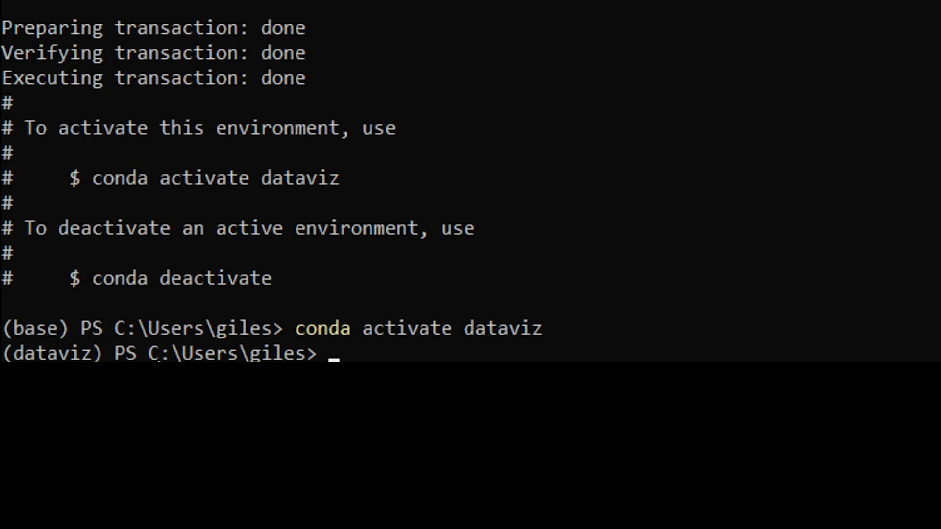
Step: Run conda list in dataviz to confirm it has no packages, then start typing conda deactivate
{"action": "type", "text": "conda list"}
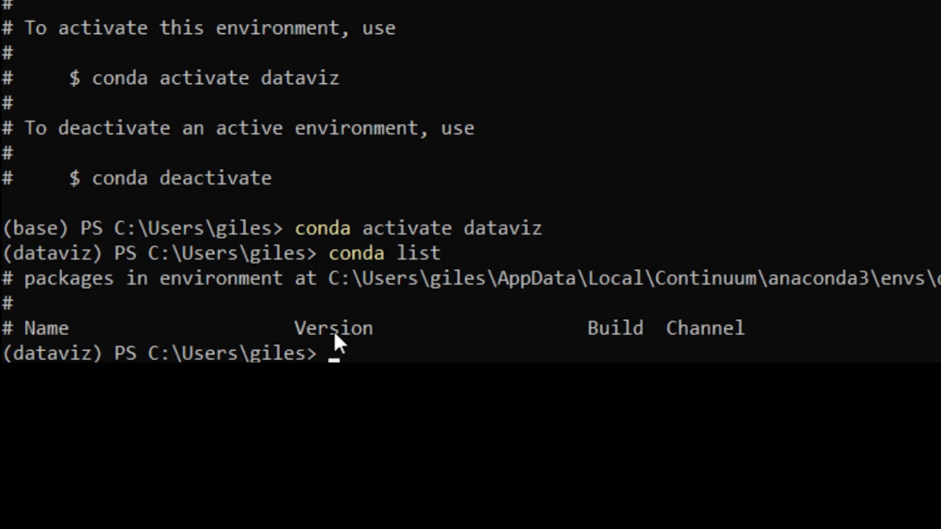
{"action": "mouse_move", "coordinate": [488, 248]}
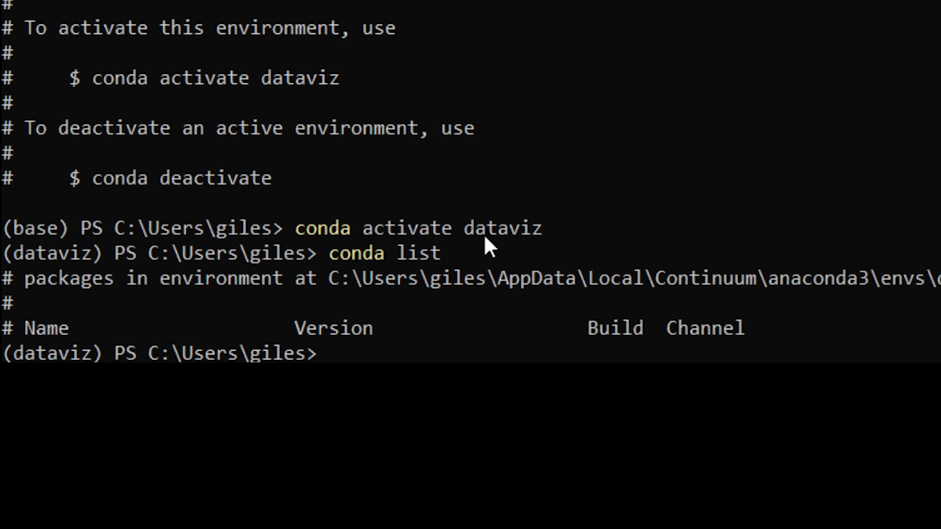
{"action": "type", "text": "c"}
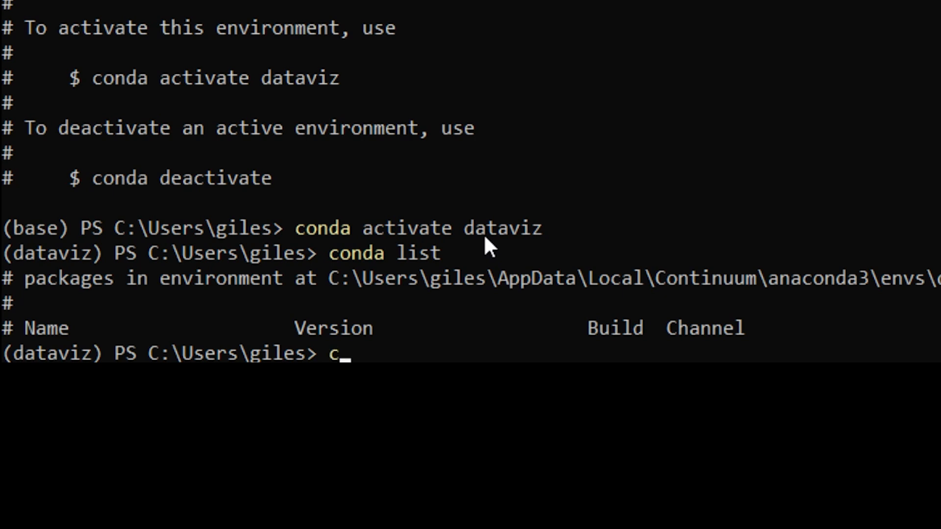
{"action": "type", "text": "onda d"}
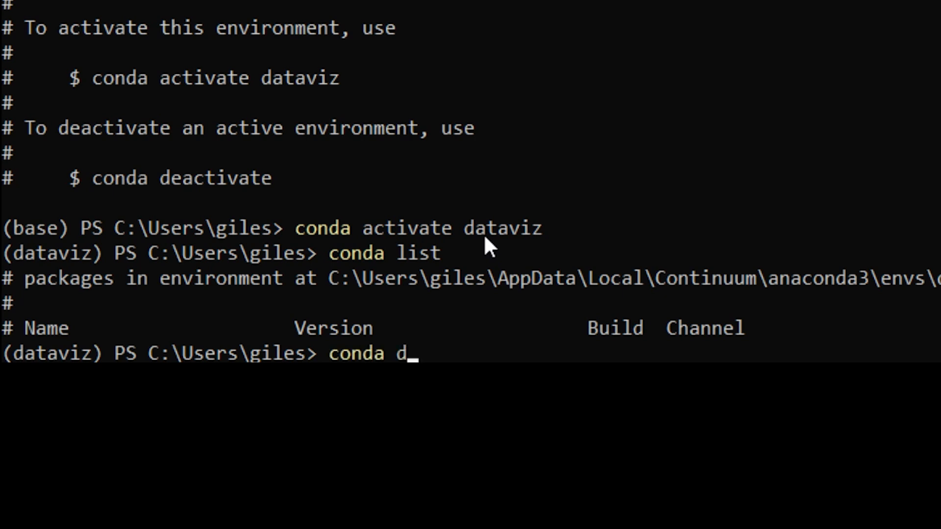